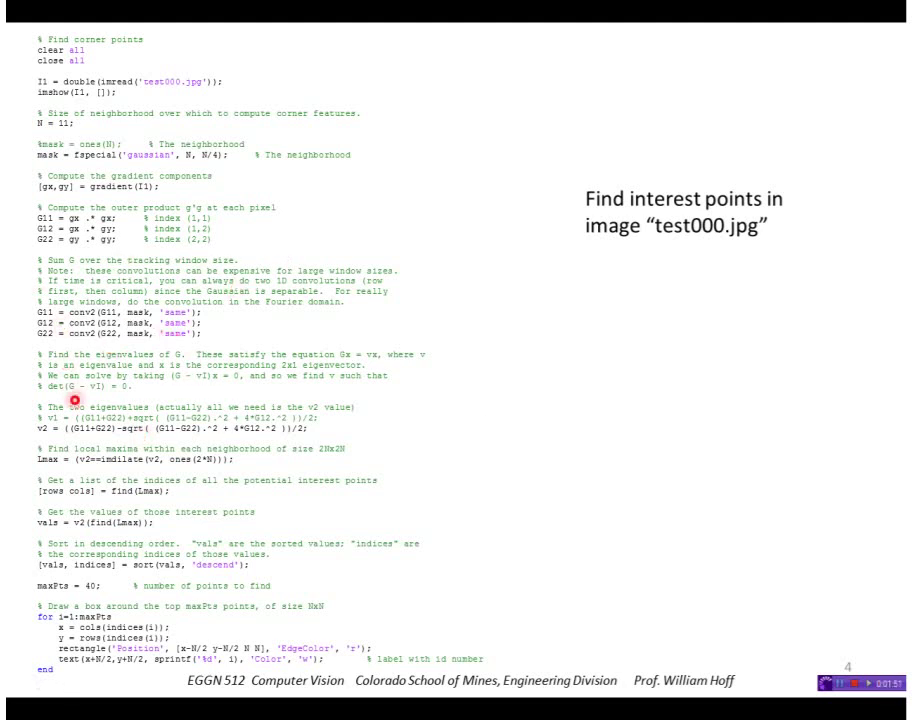
mouse_move(130, 345)
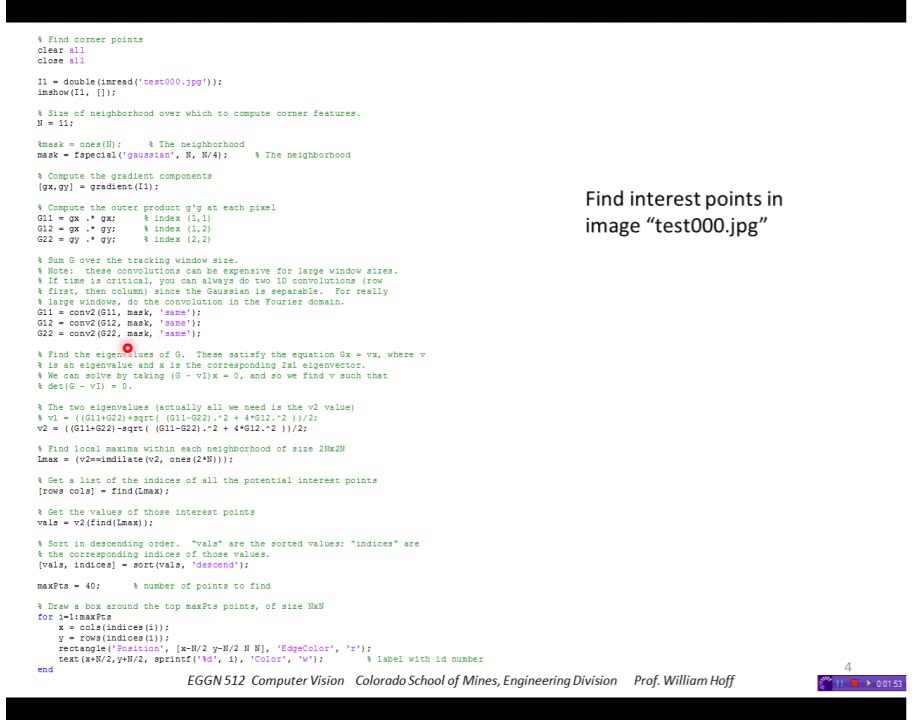
mouse_move(127, 347)
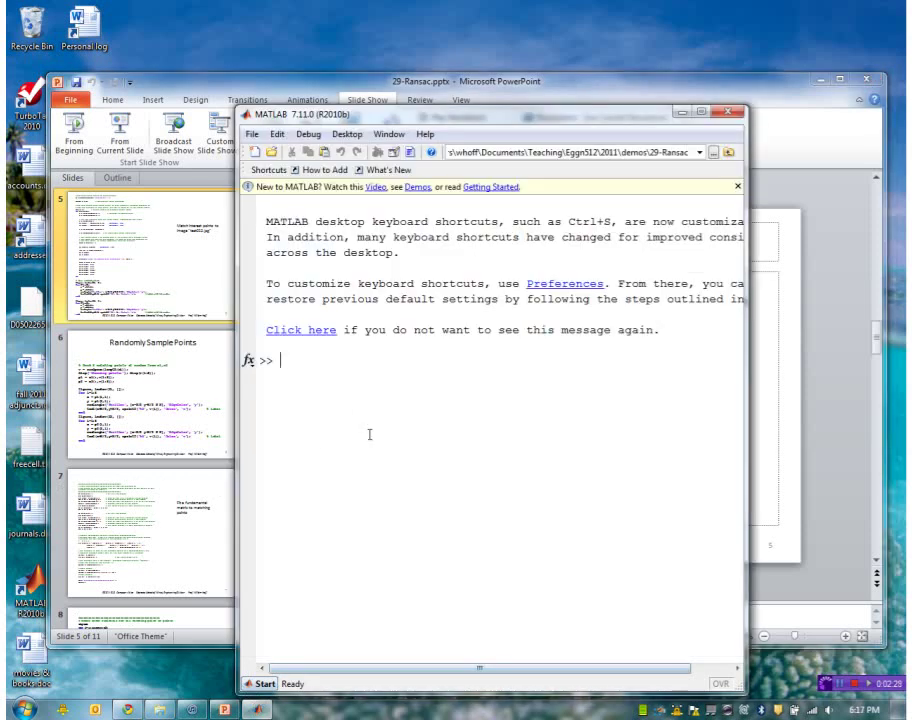
- Run the klt_match script to produce three figures of the power supply images
text(klt_match)
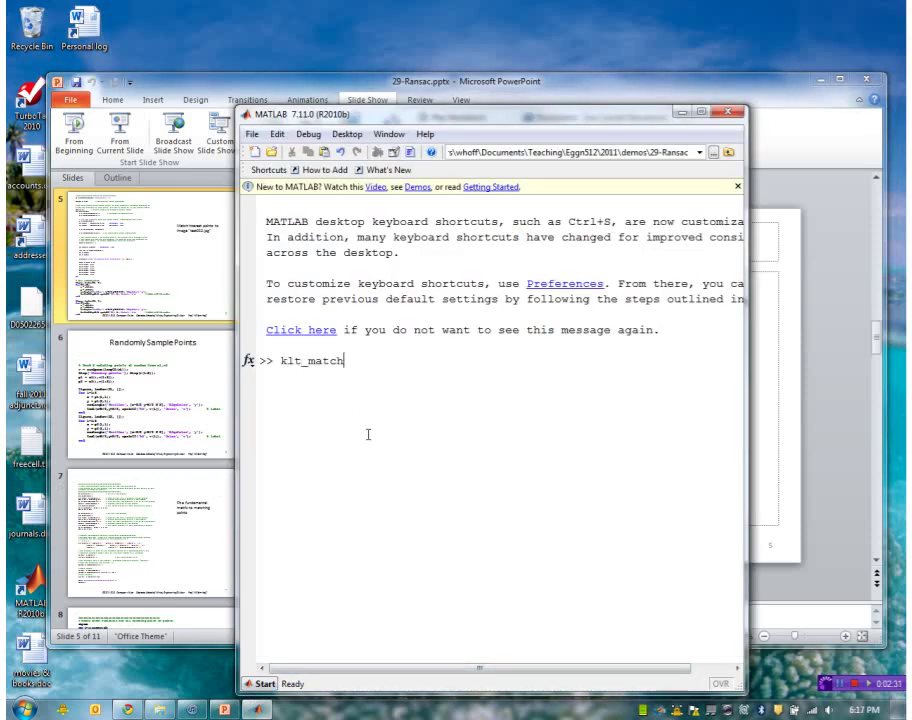
key(Return)
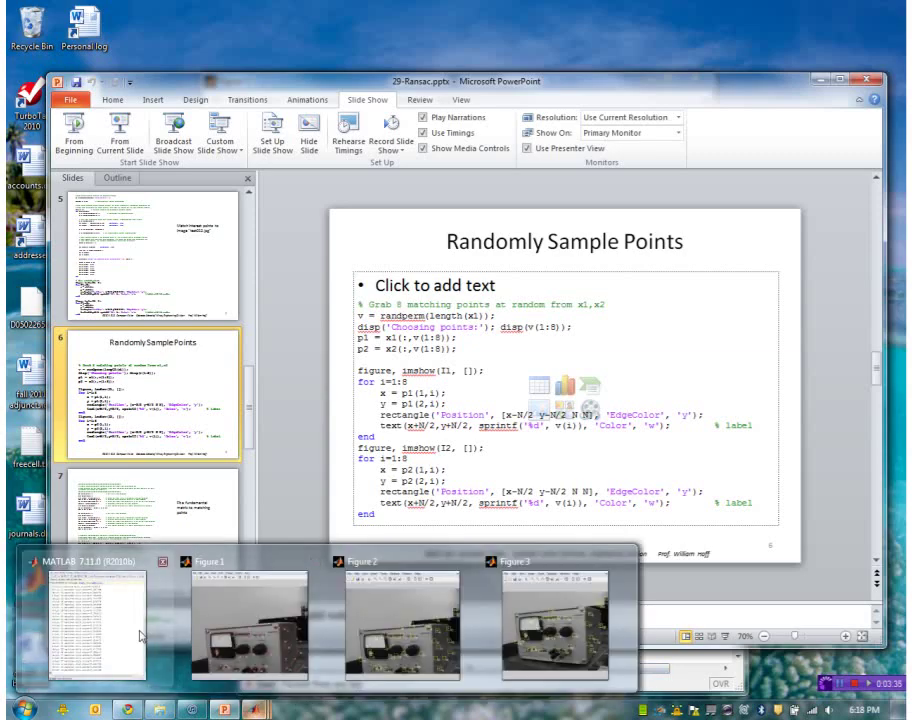
- Bring MATLAB forward to show Figures 4 and 5 with the eight boxed matches
click(97, 620)
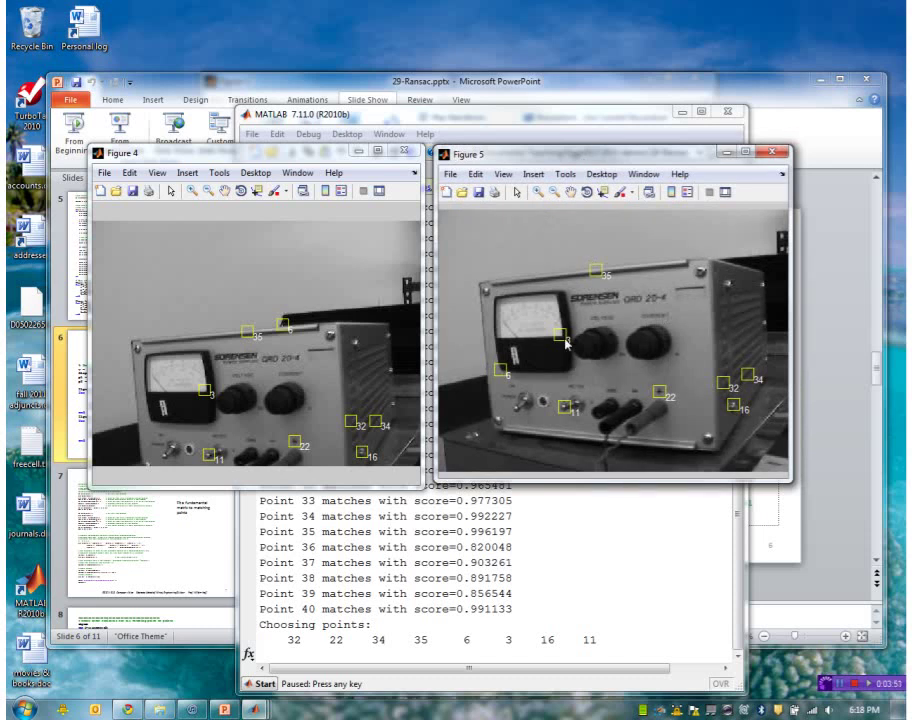
mouse_move(354, 354)
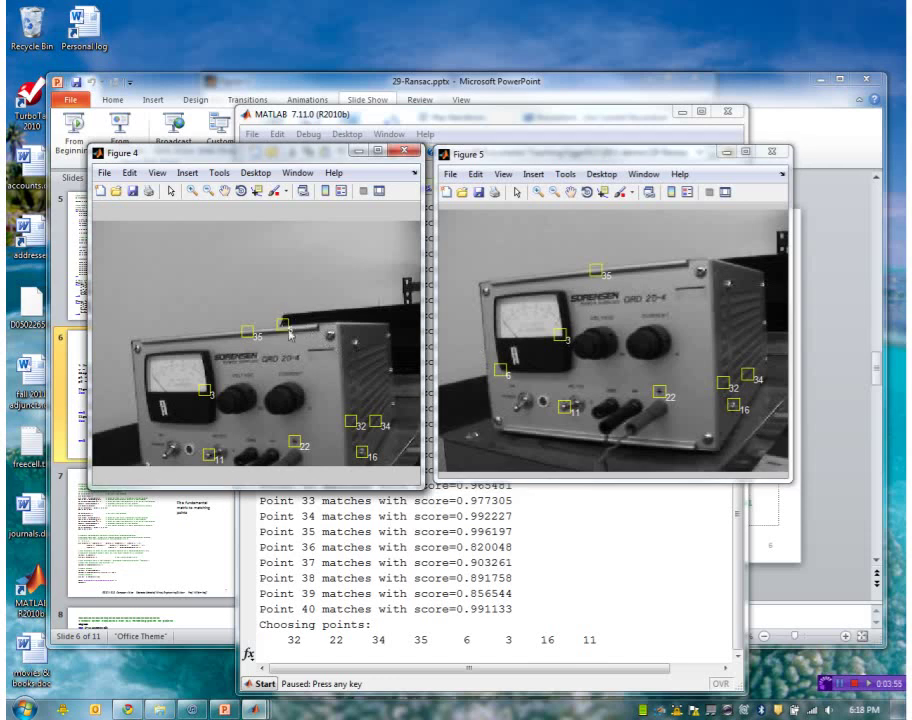
mouse_move(322, 327)
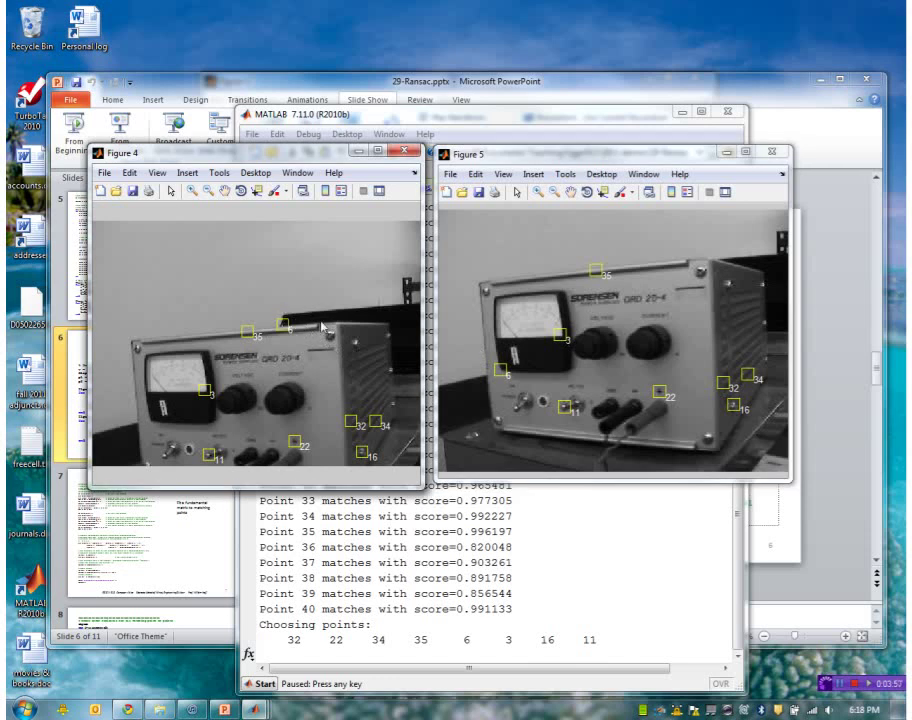
mouse_move(546, 373)
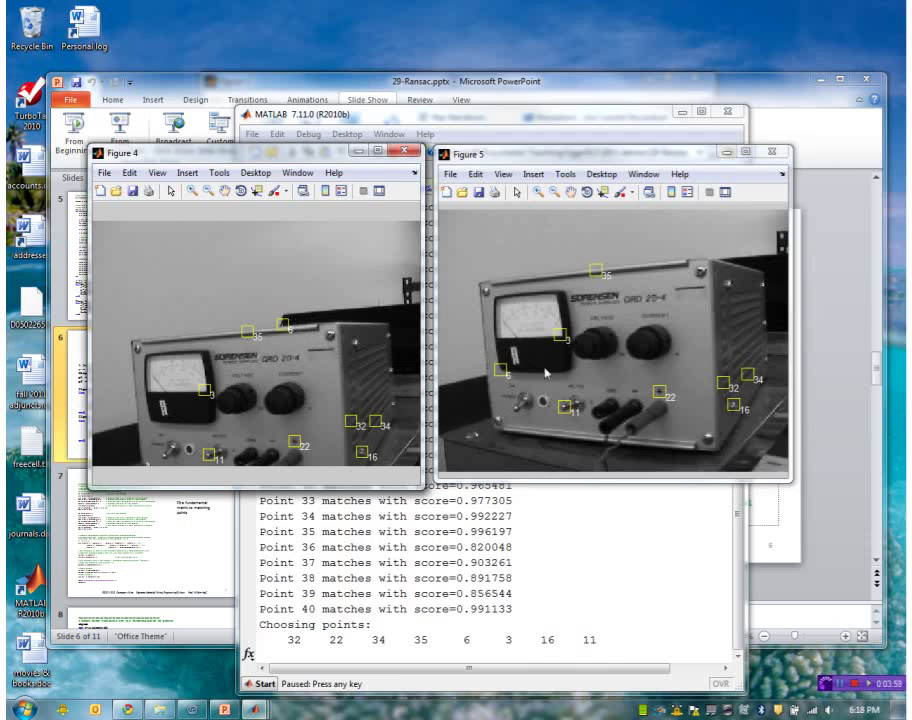
mouse_move(522, 363)
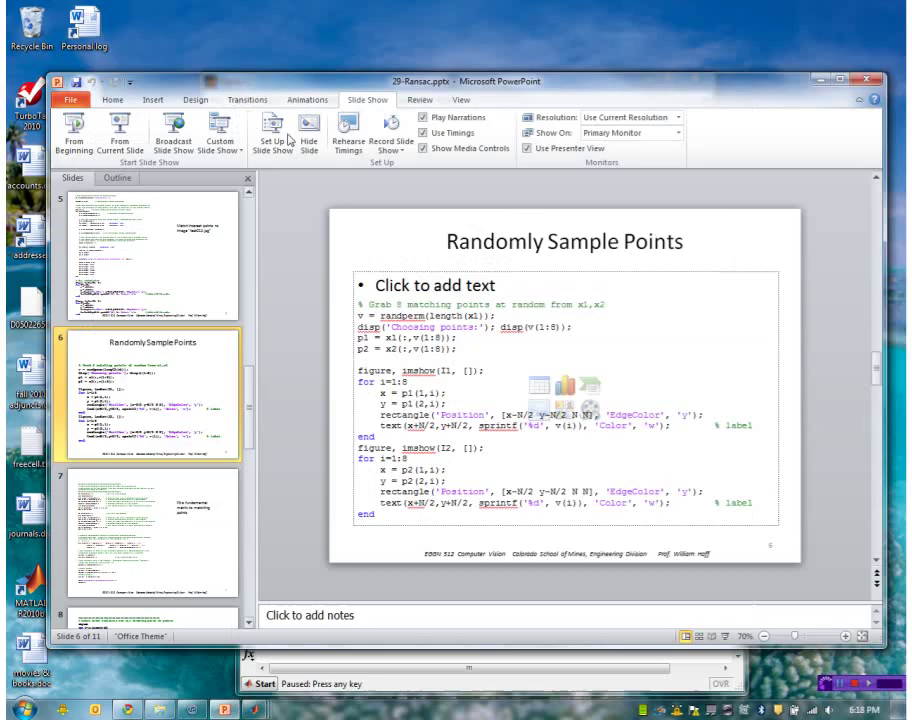
- Resume the paused script so it prints the 3×3 fundamental matrix from the eight matches
click(150, 530)
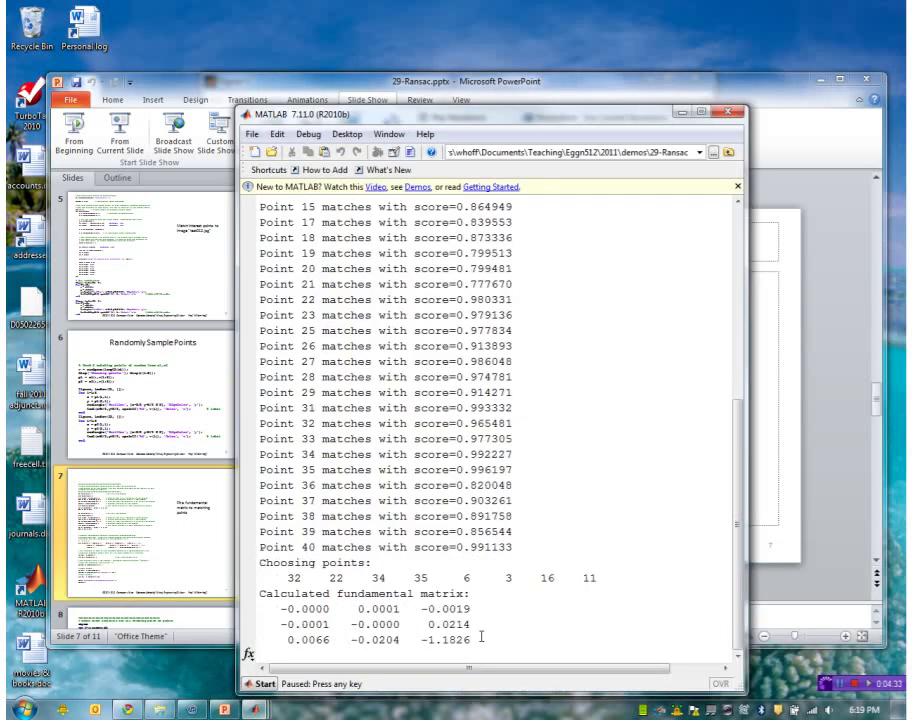
- Check the Delta flight 1417 status page in Chrome, hide it, and return to PowerPoint
drag(270, 593, 472, 648)
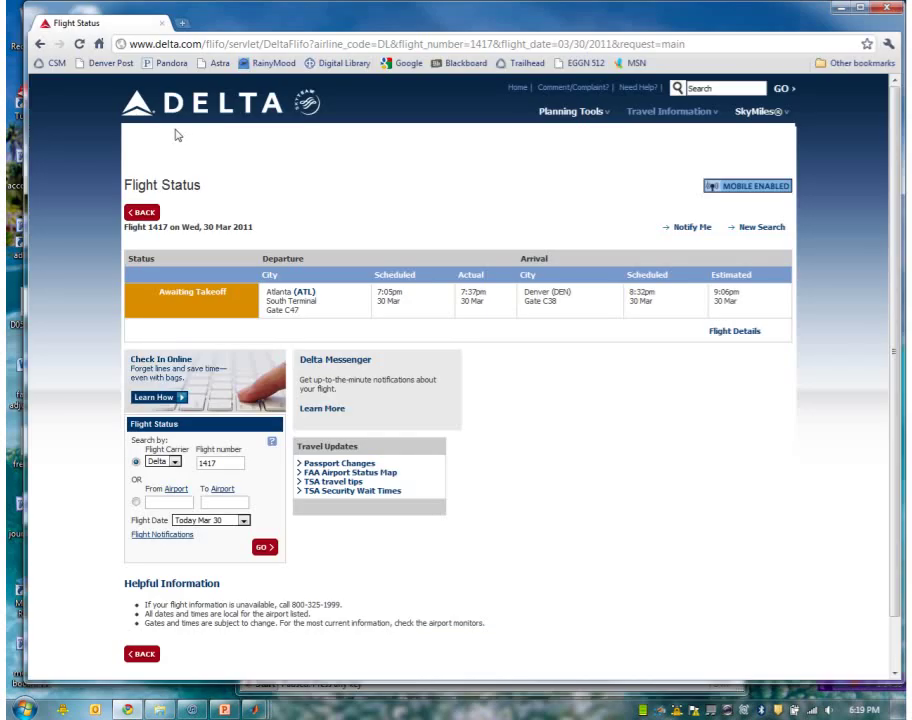
click(212, 709)
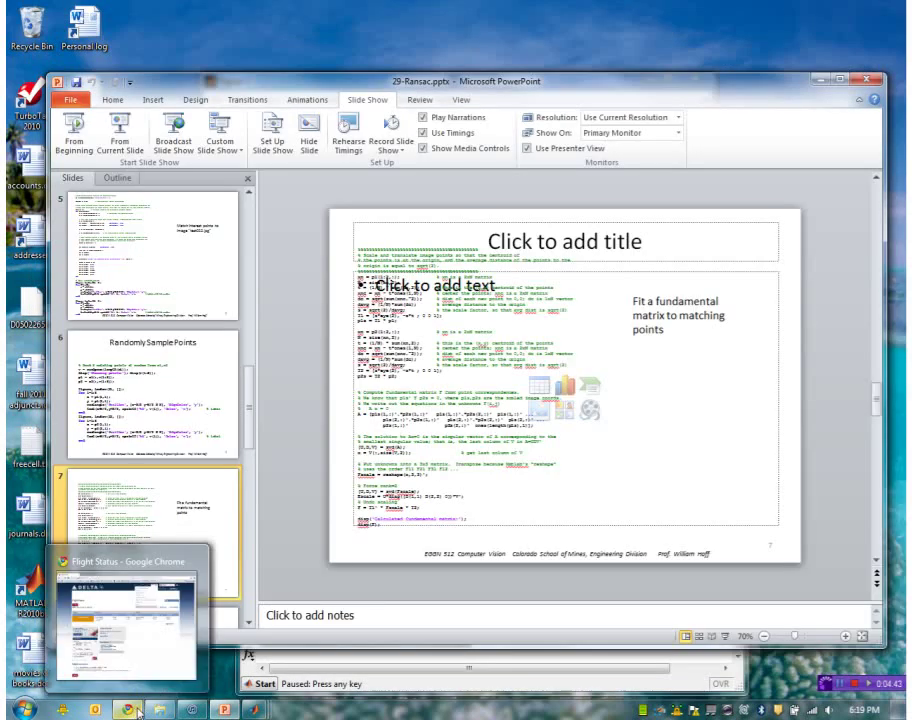
mouse_move(210, 710)
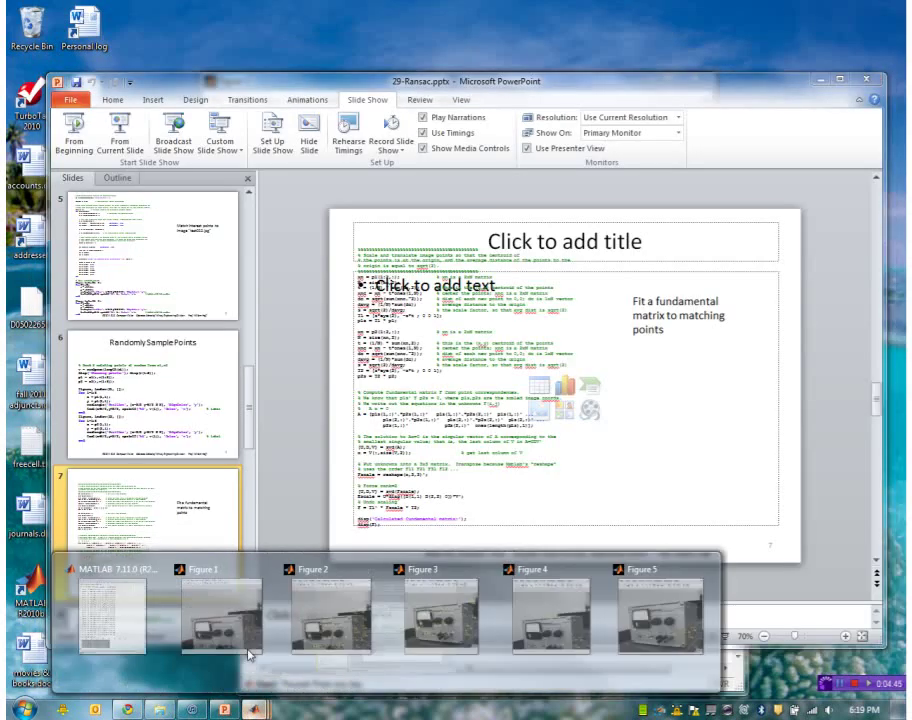
click(113, 615)
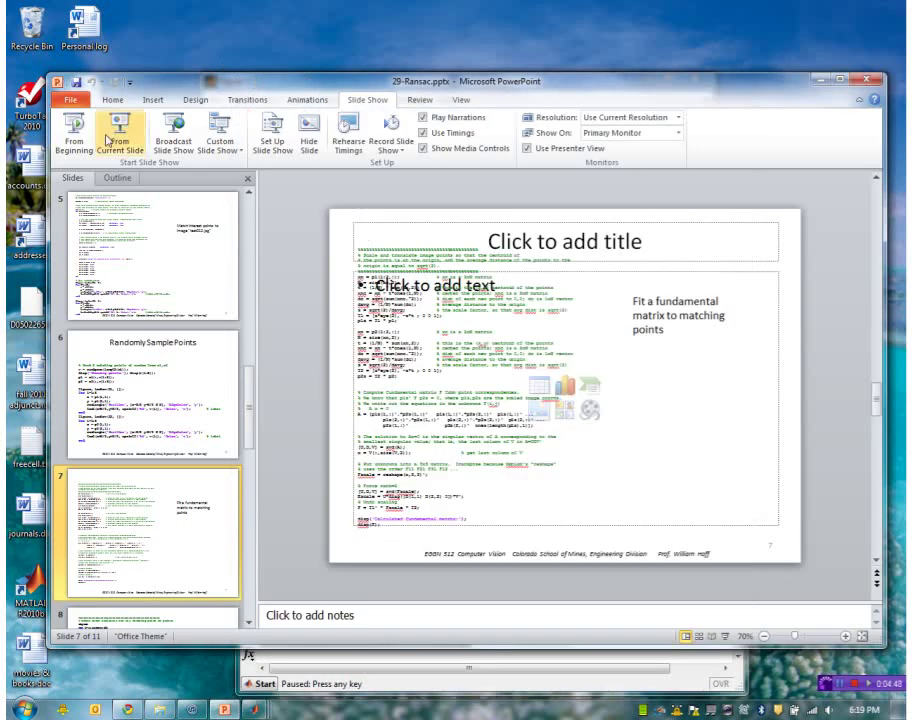
- Present the residual-checking code slide from the current slide
click(107, 135)
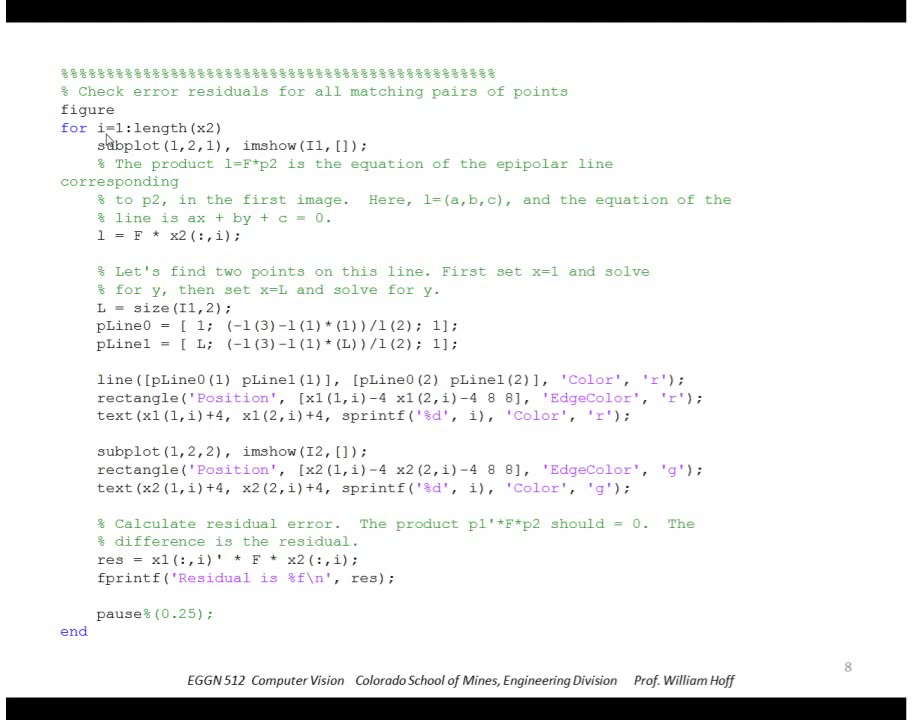
mouse_move(502, 106)
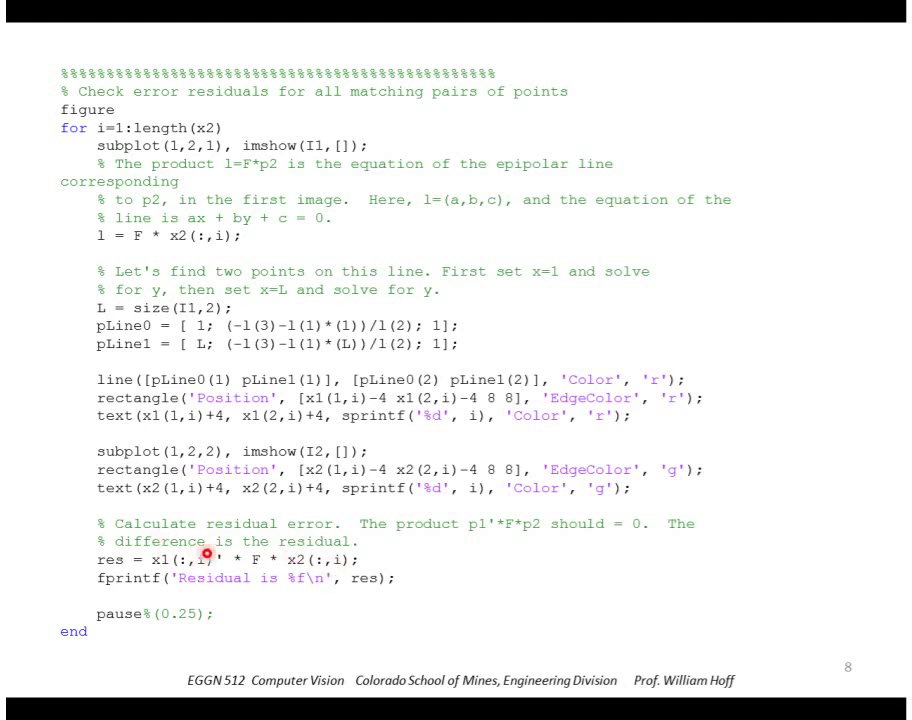
mouse_move(185, 557)
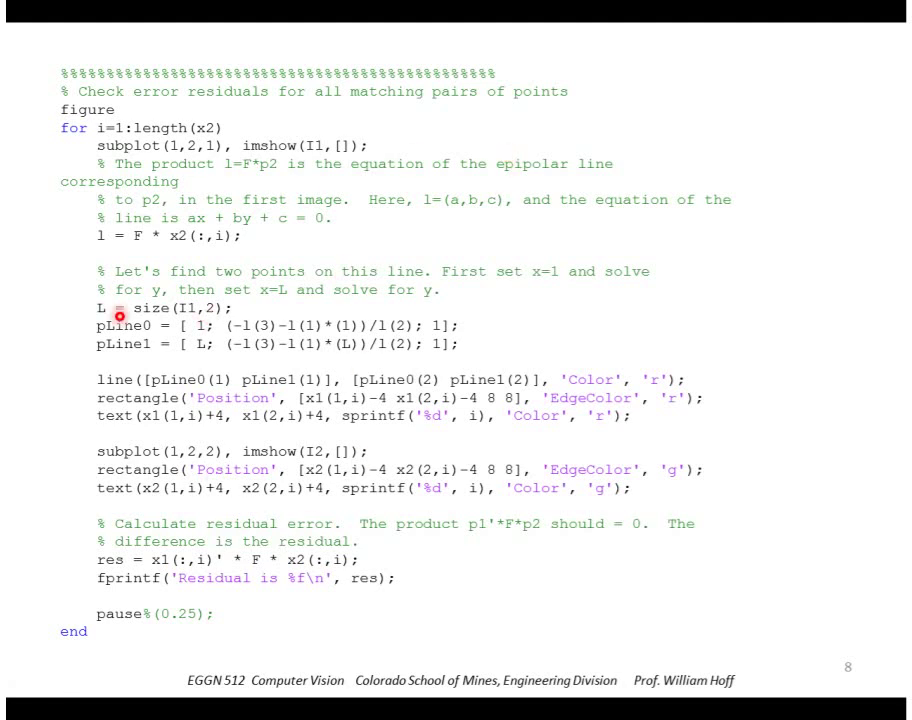
mouse_move(238, 430)
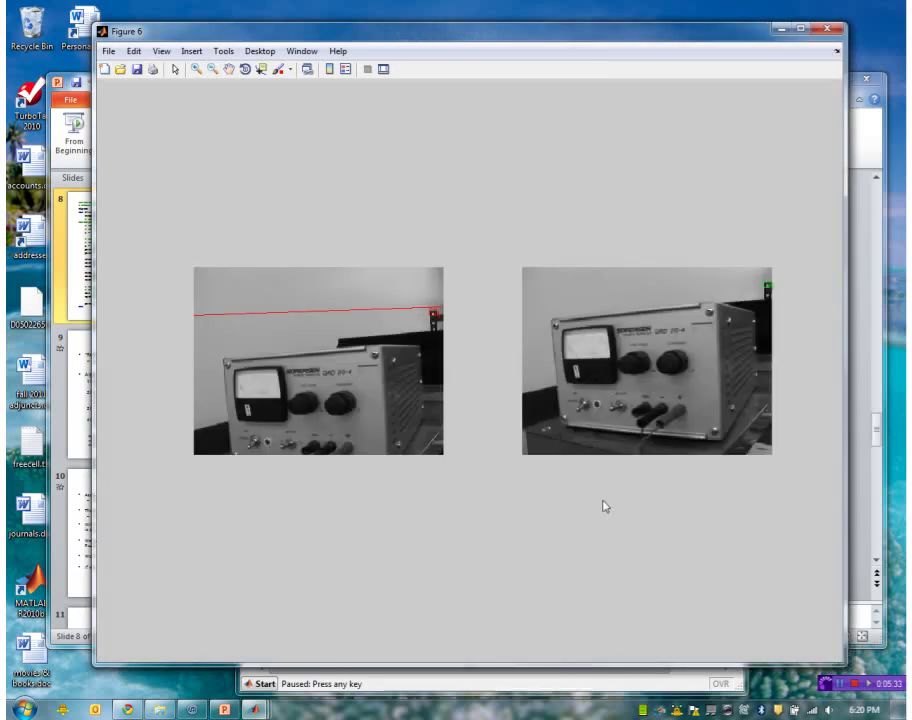
mouse_move(452, 33)
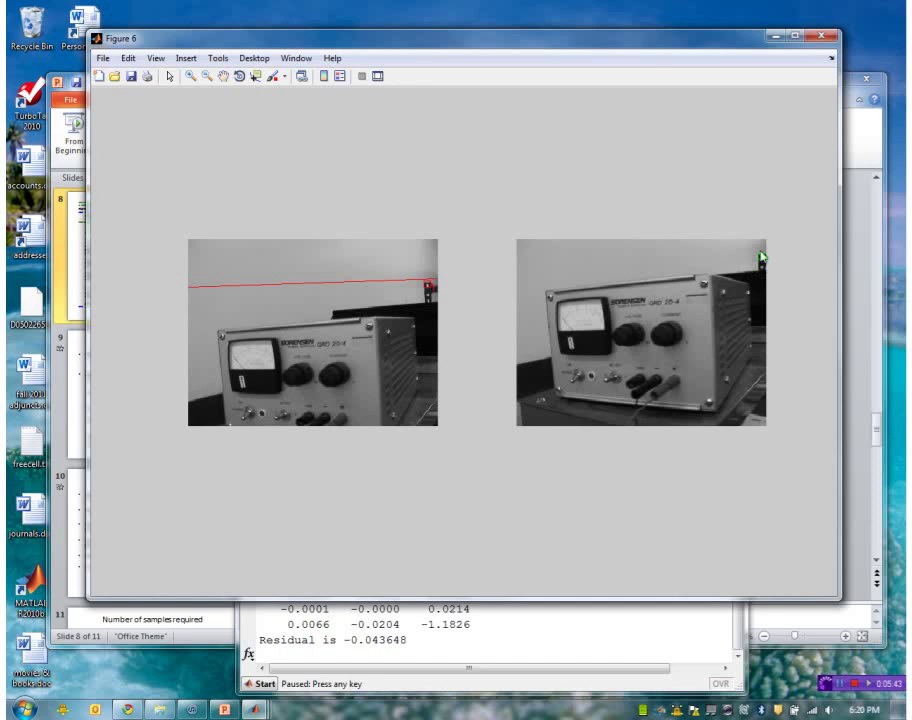
mouse_move(387, 291)
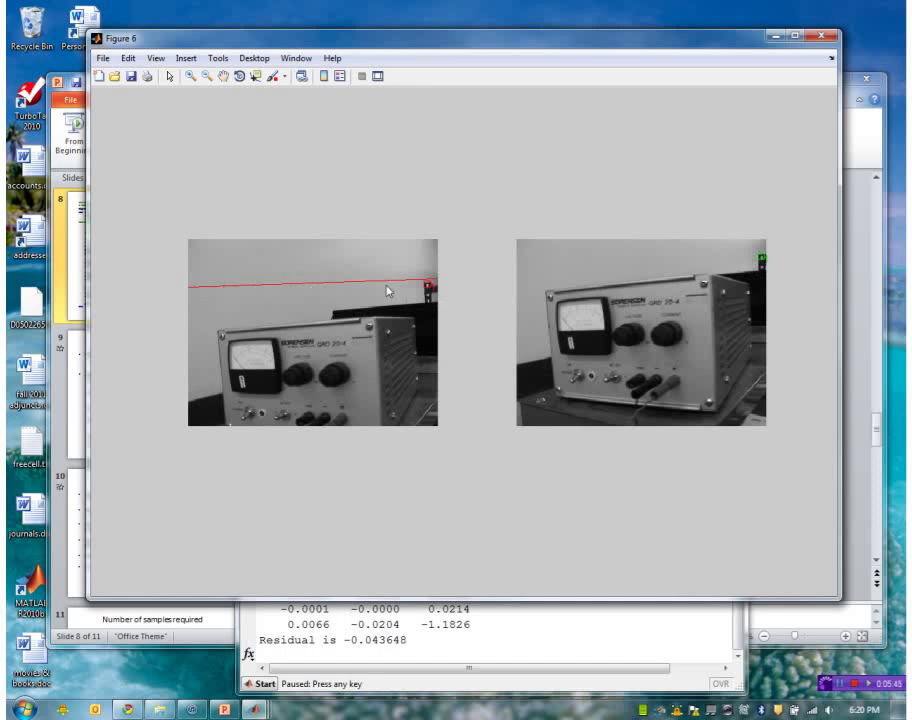
mouse_move(213, 288)
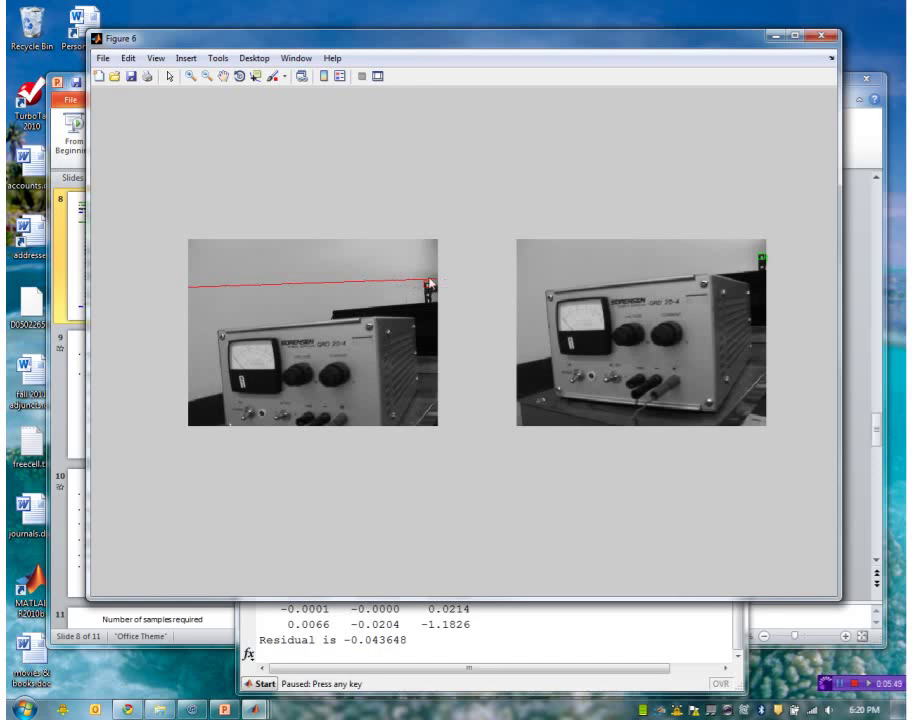
mouse_move(418, 635)
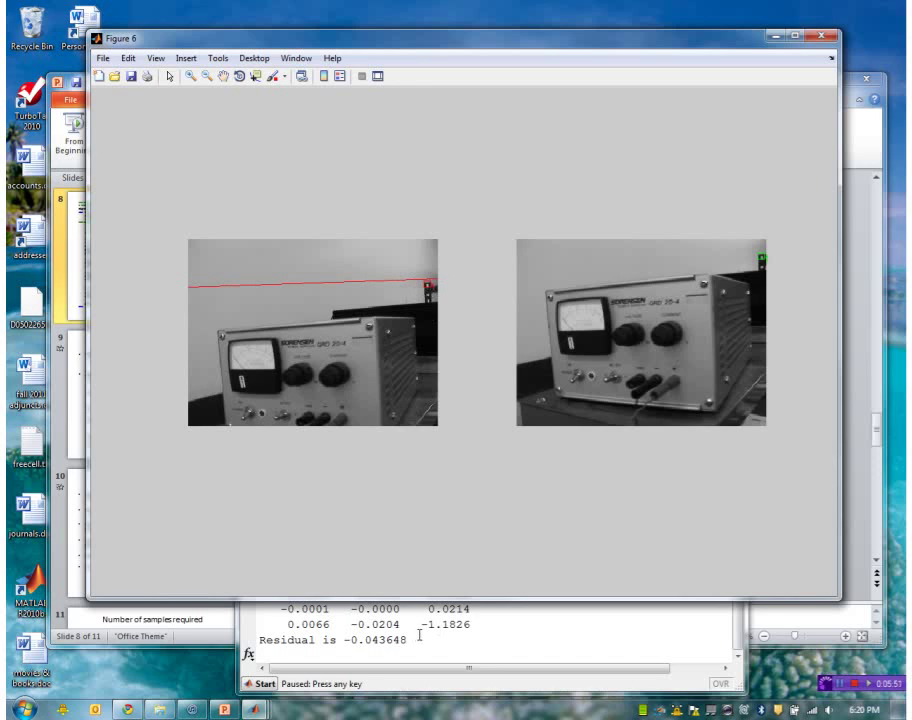
- Advance the residual loop to the next matched pair and its red epipolar line
key(space)
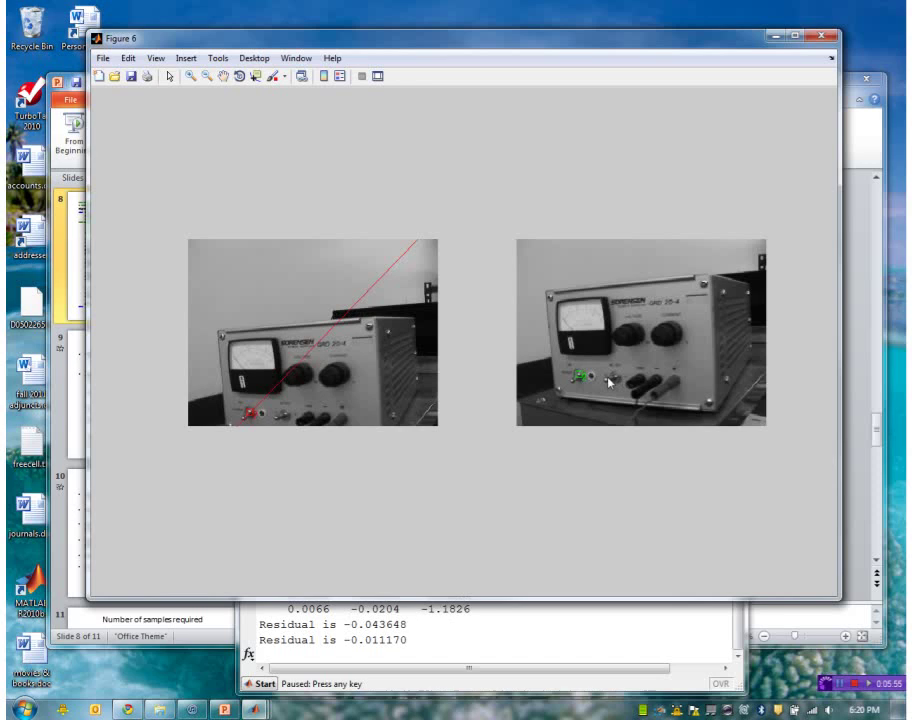
mouse_move(335, 305)
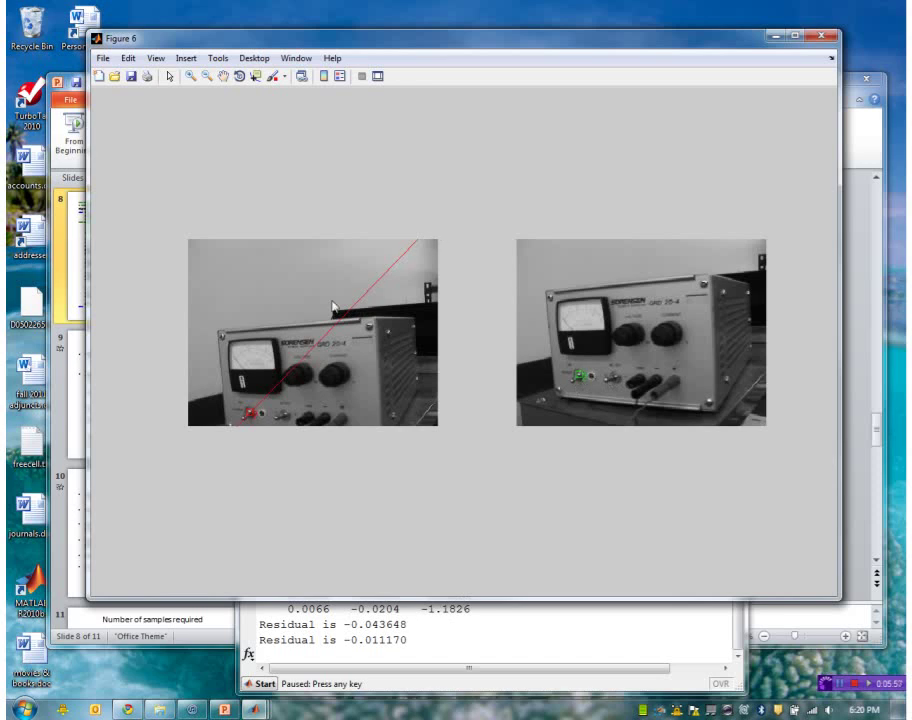
mouse_move(257, 417)
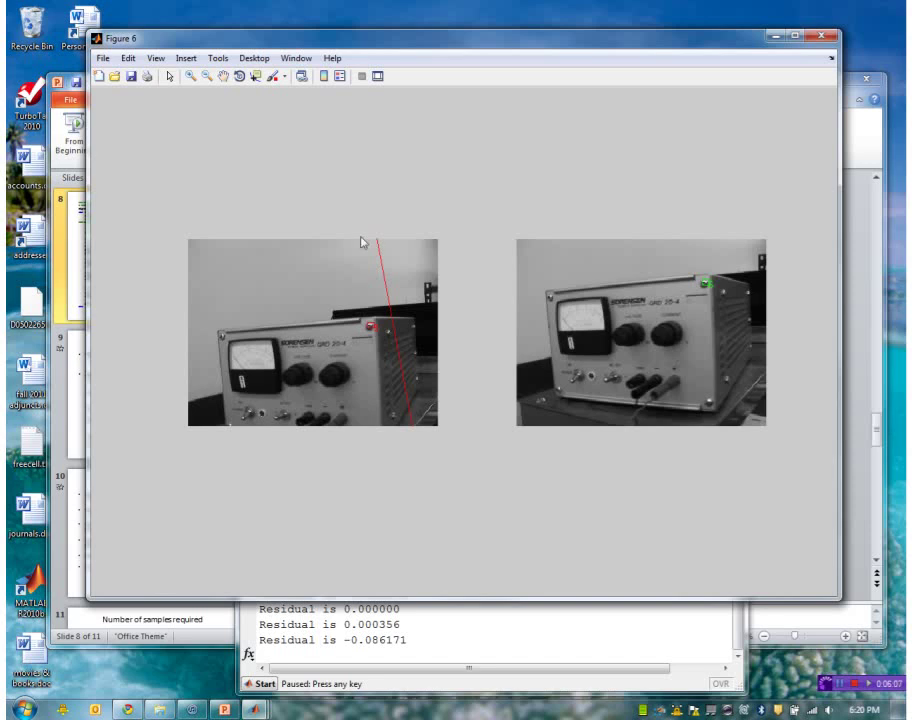
mouse_move(380, 328)
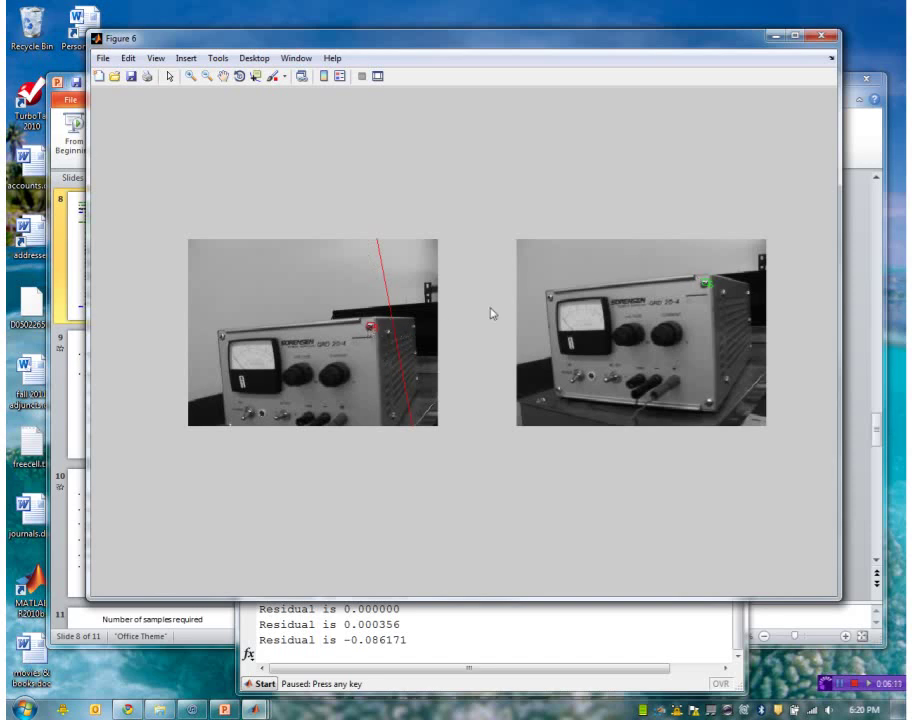
mouse_move(406, 377)
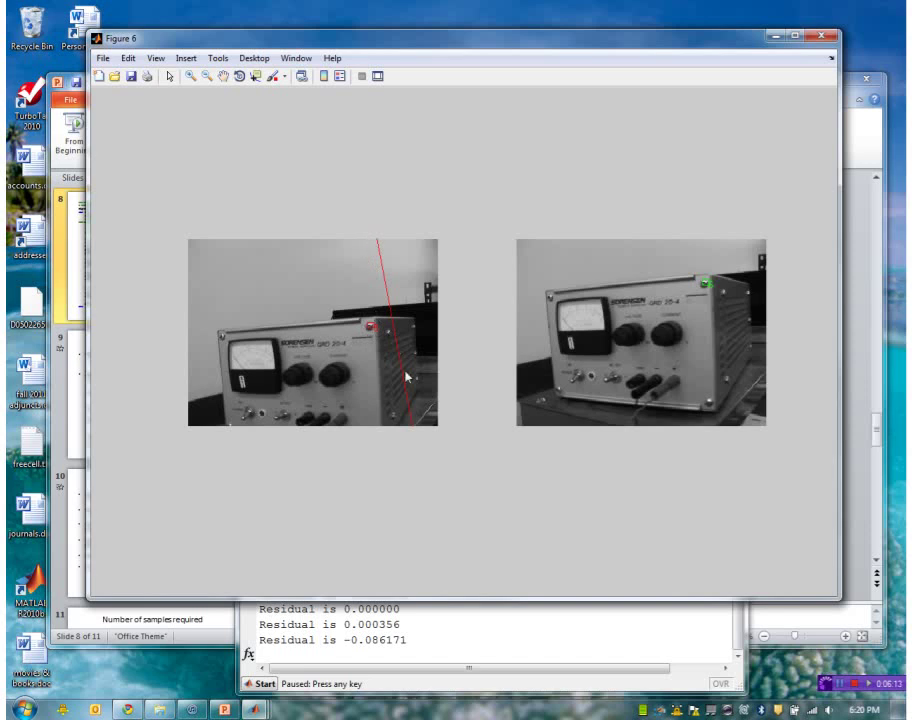
mouse_move(390, 395)
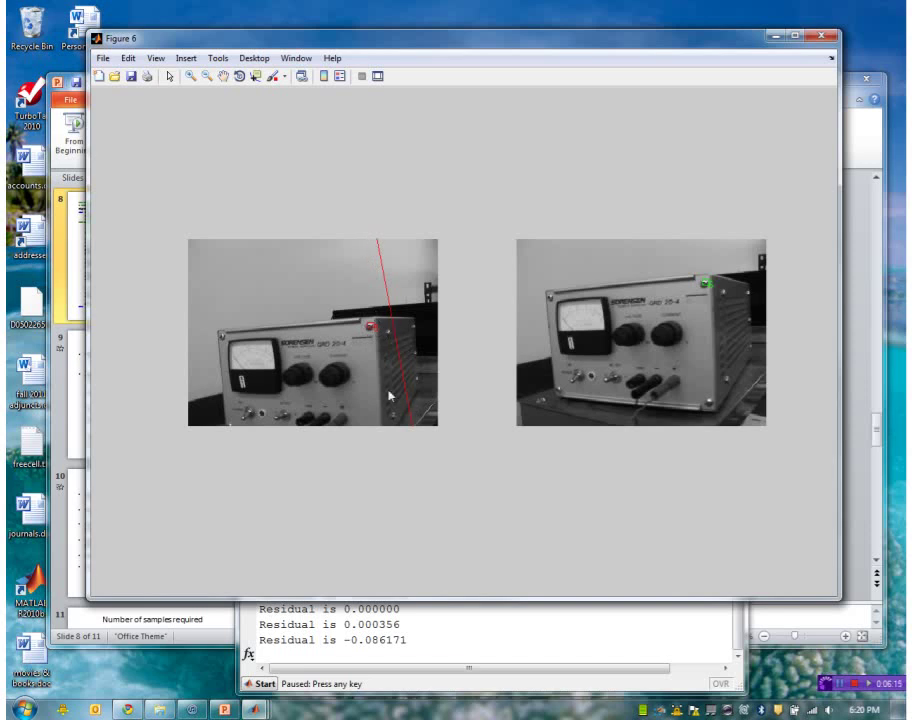
mouse_move(398, 328)
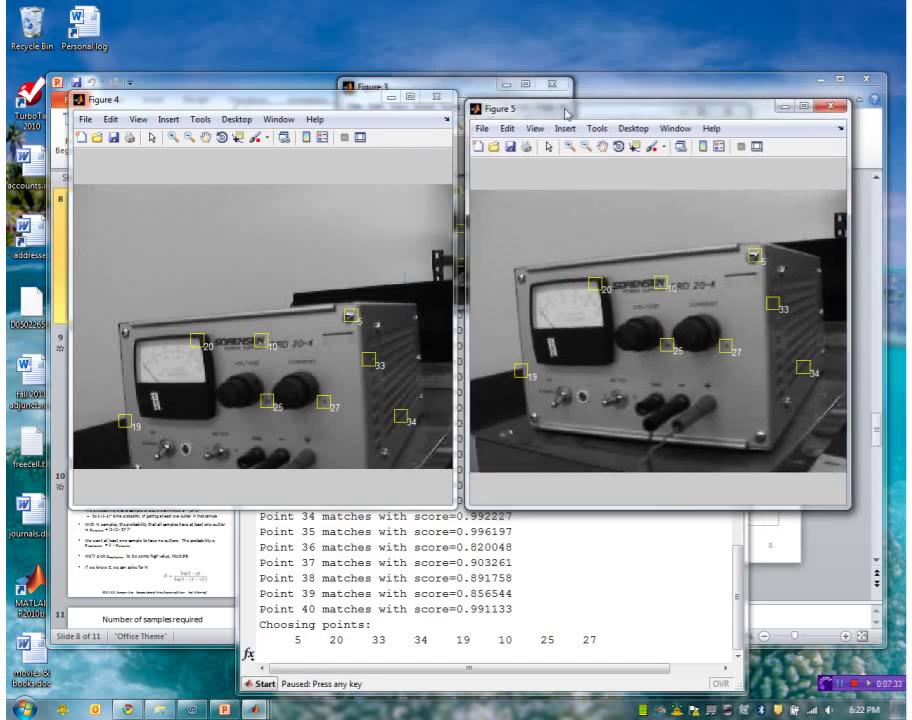
mouse_move(495, 351)
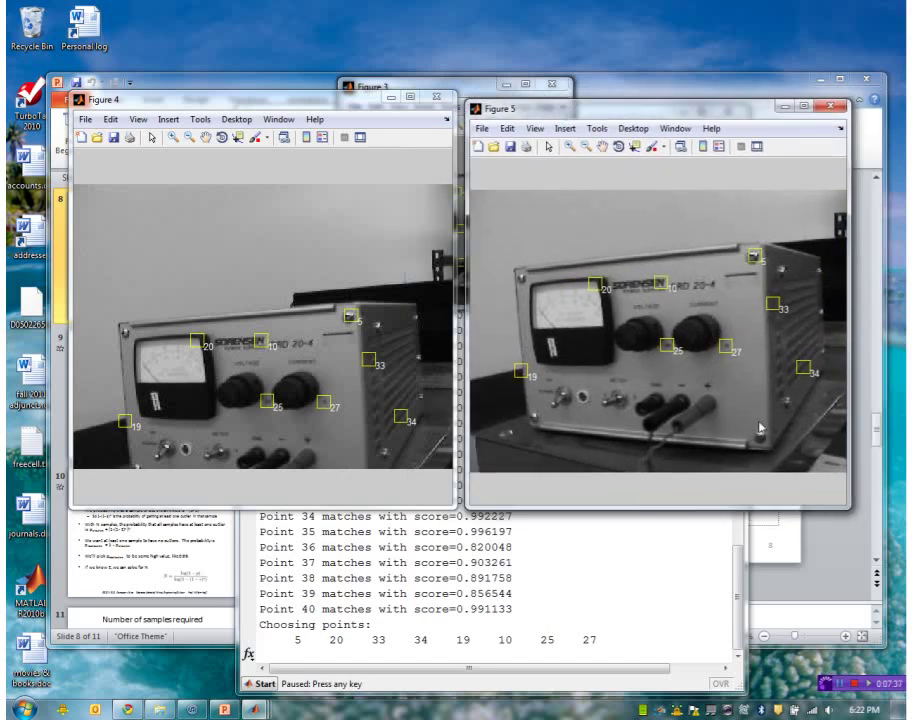
mouse_move(688, 371)
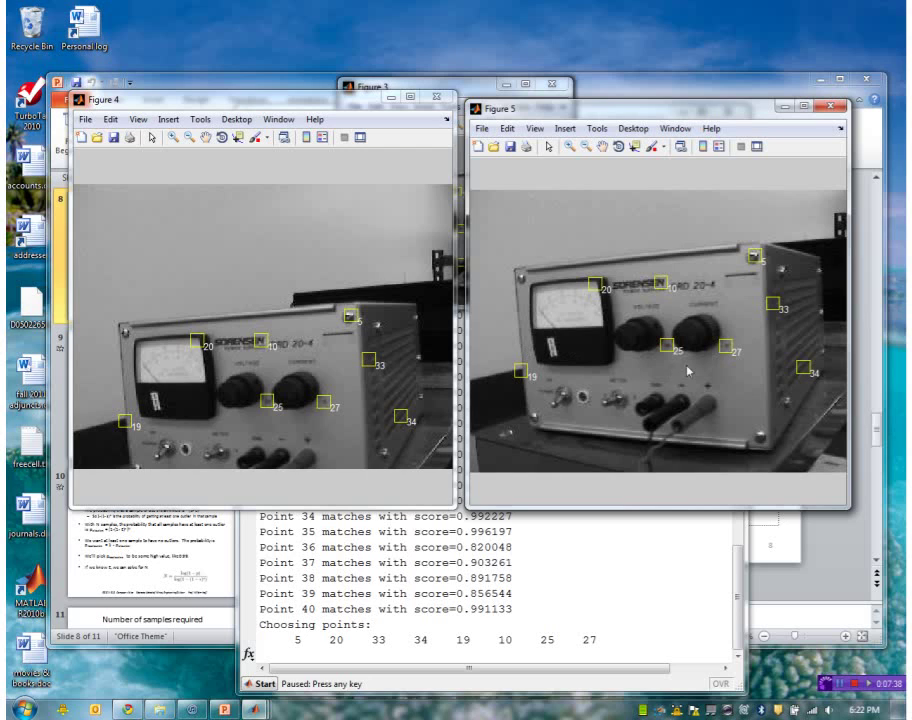
mouse_move(668, 440)
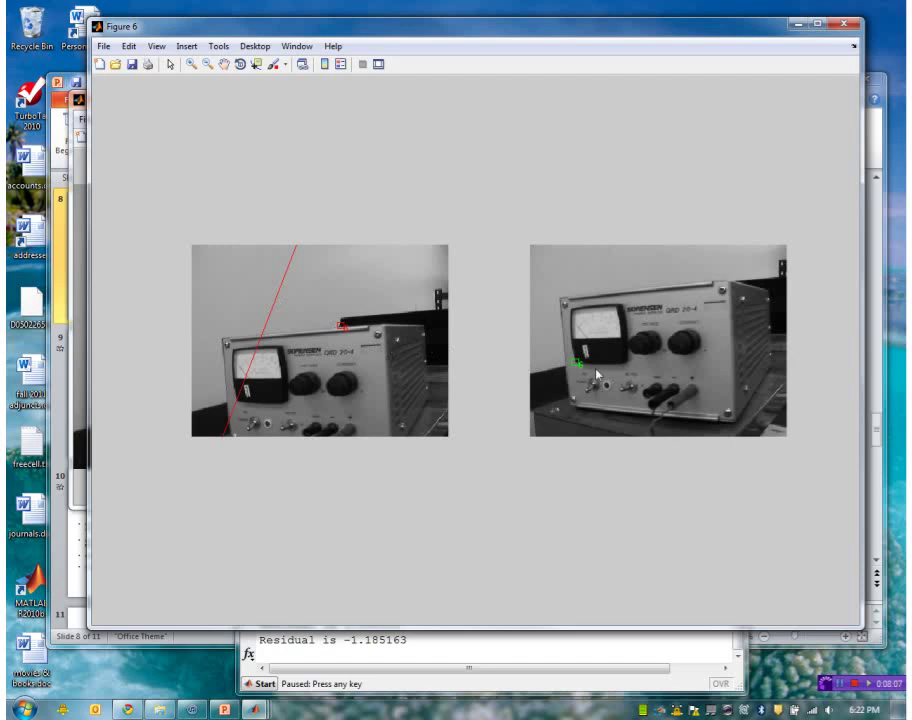
mouse_move(343, 325)
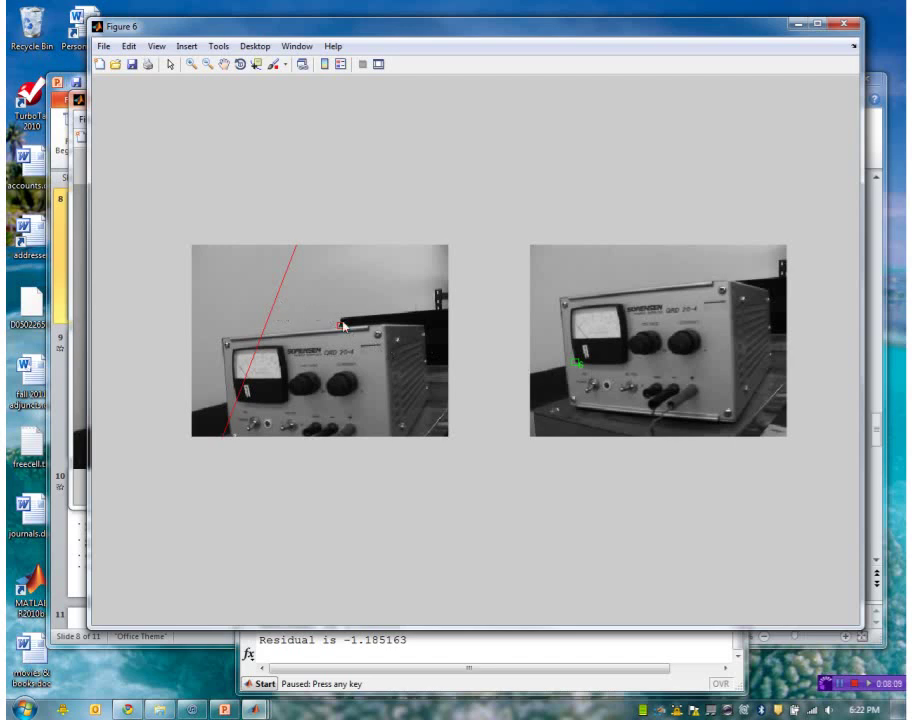
- Step through further pairs, printing residuals 0.202353, -0.004136 and -0.000000
key(space)
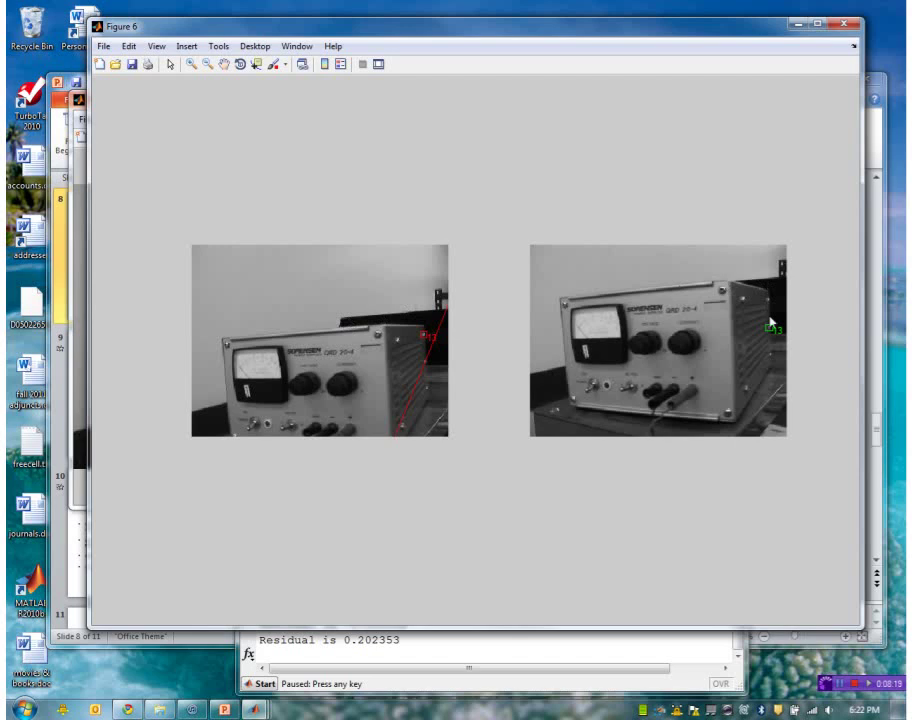
mouse_move(768, 303)
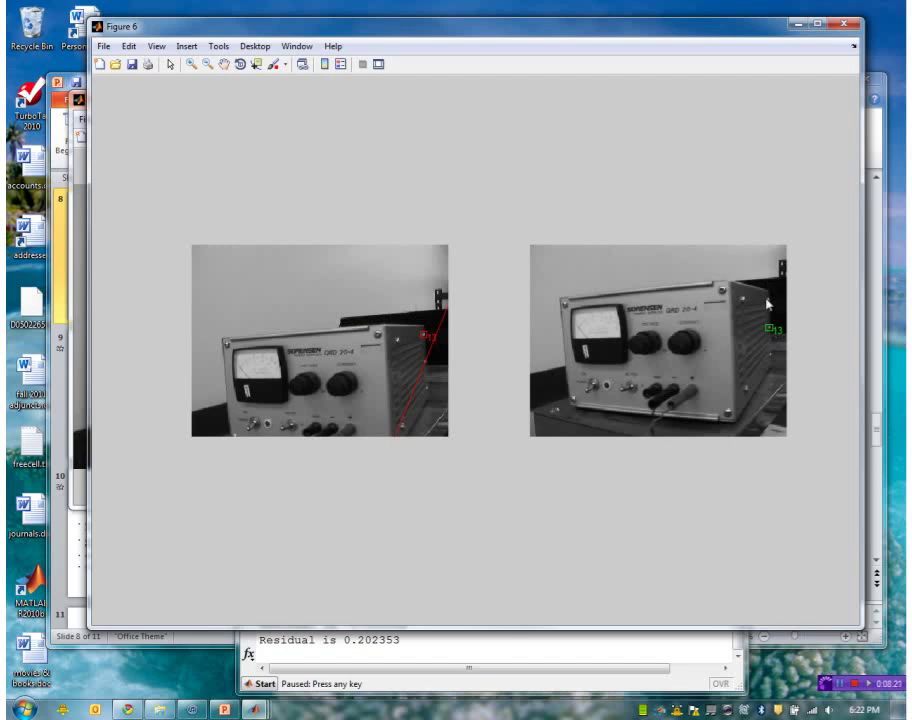
mouse_move(425, 368)
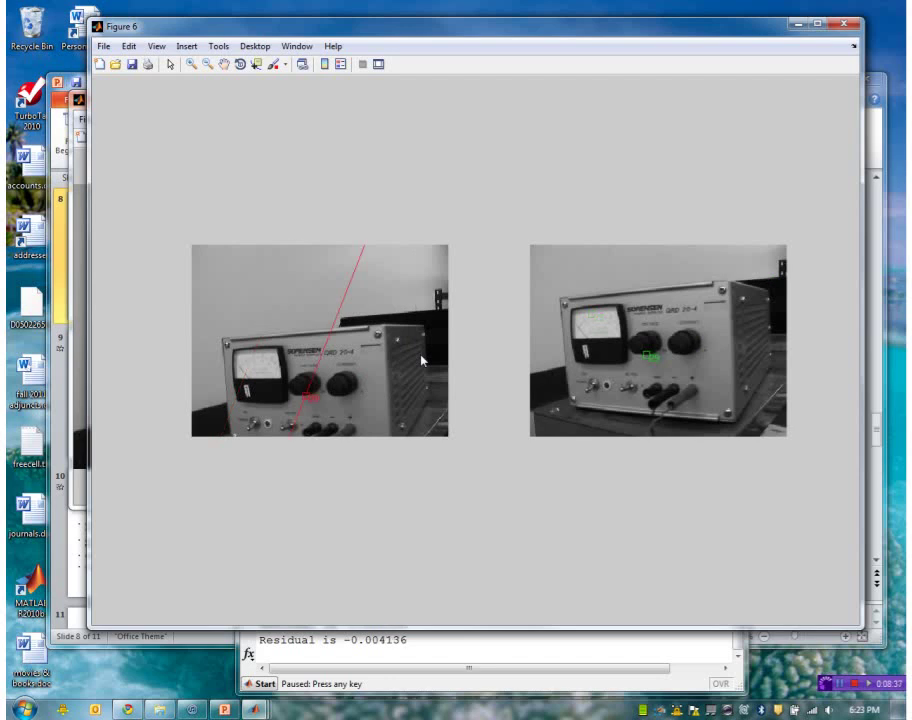
key(space)
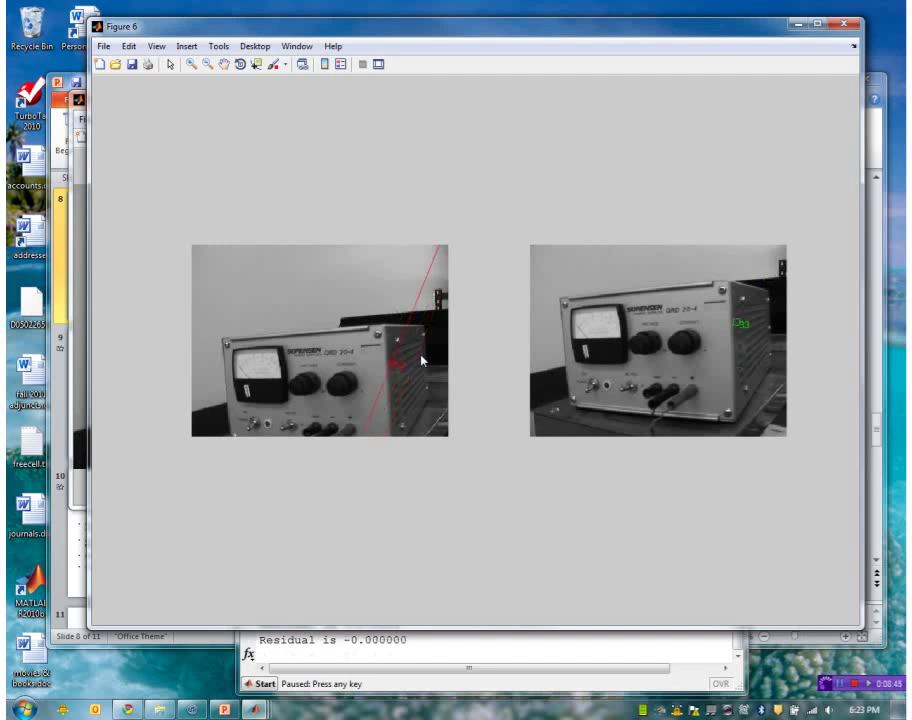
key(space)
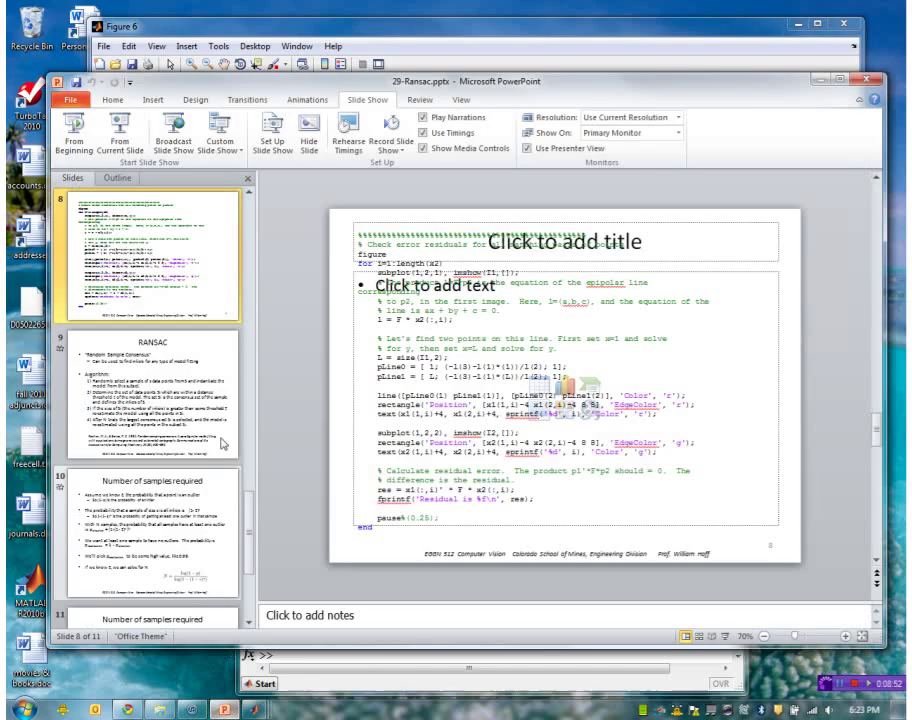
- Present slide 8 with the residual-checking code full screen
click(74, 135)
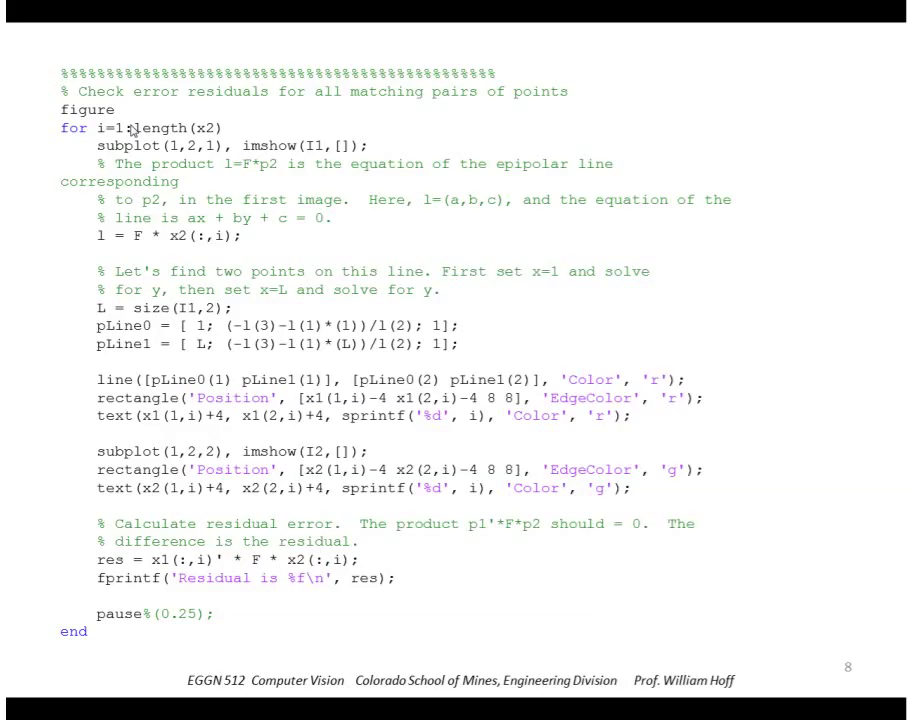